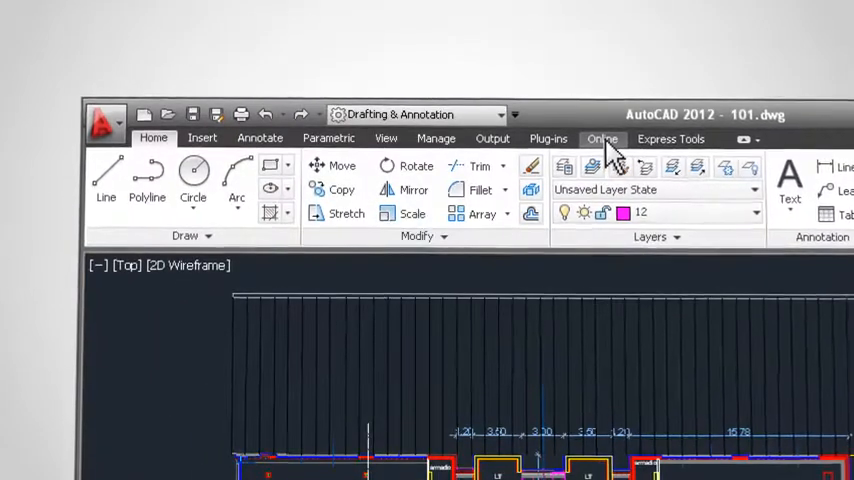
- Show the Online collaboration tools, bringing up the AutoCAD WS login for 101.dwg
left_click(602, 138)
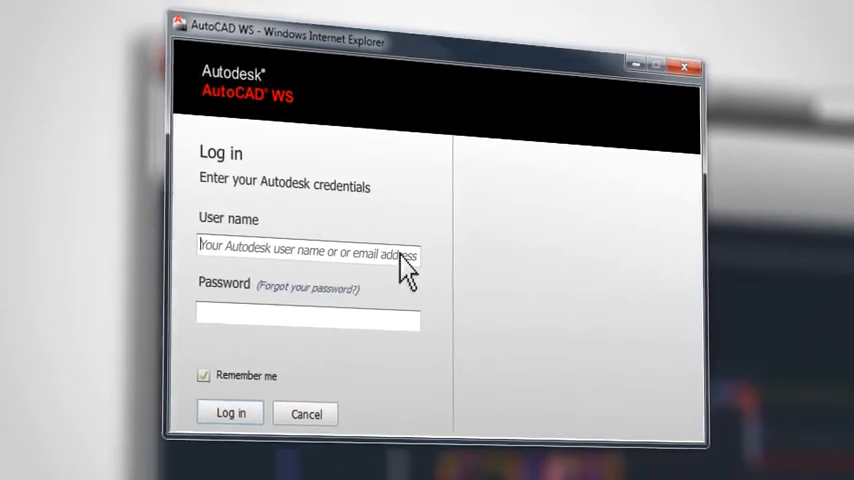
- Sign in to AutoCAD WS with the Autodesk user name 'Jo...' and password, login remembered
type("Jo")
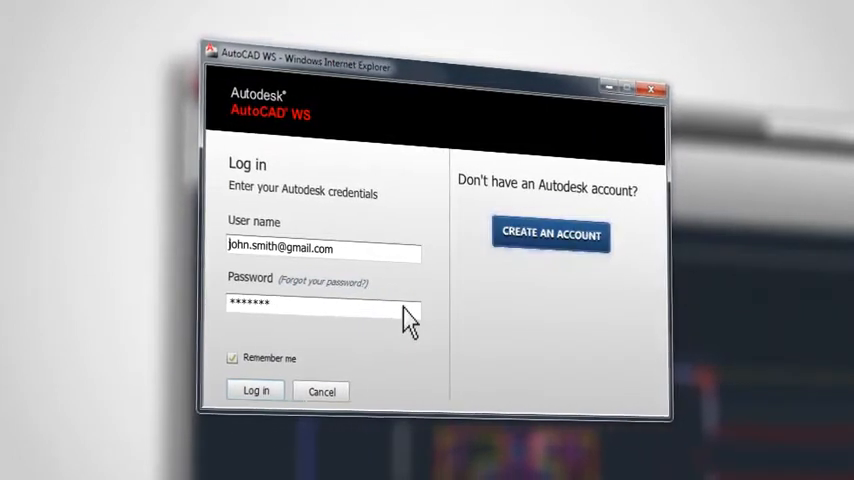
left_click(256, 392)
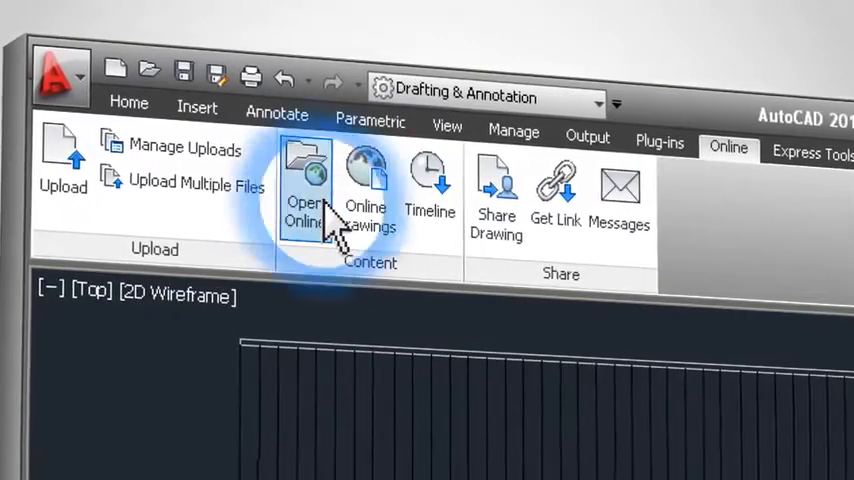
- Open 101.dwg online in AutoCAD WS and view the Drawings collection
left_click(308, 184)
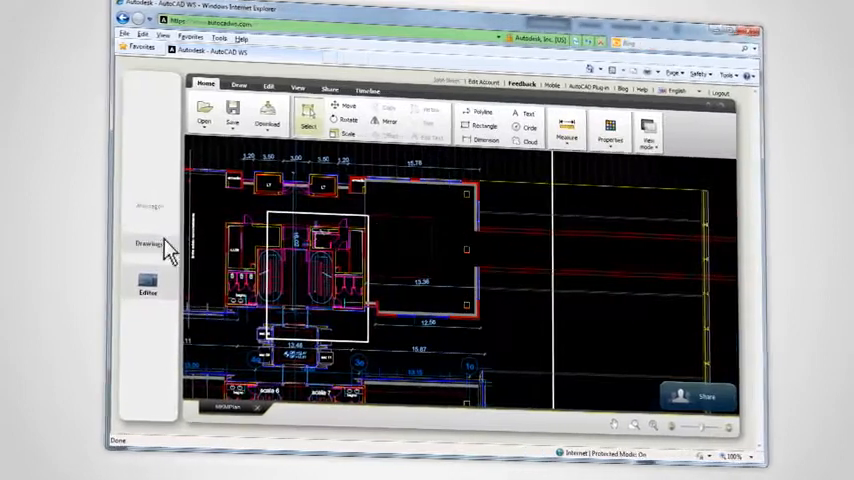
left_click(148, 246)
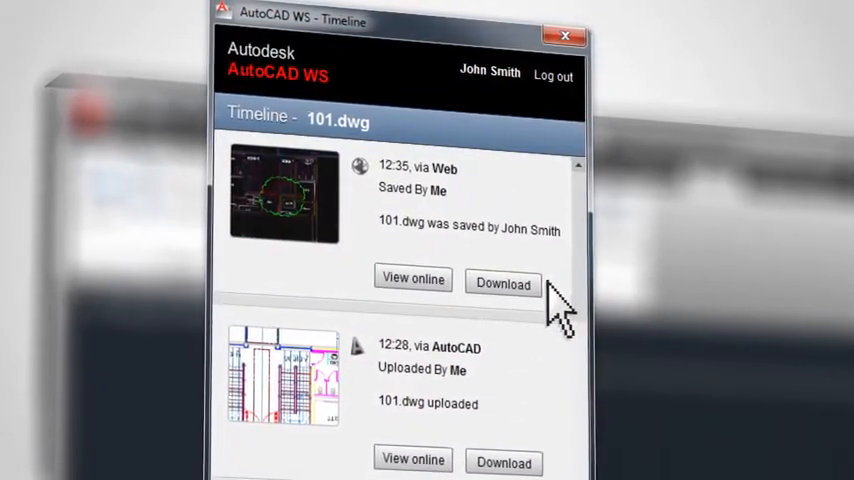
- Download the latest web-saved version of 101.dwg from the timeline
left_click(504, 284)
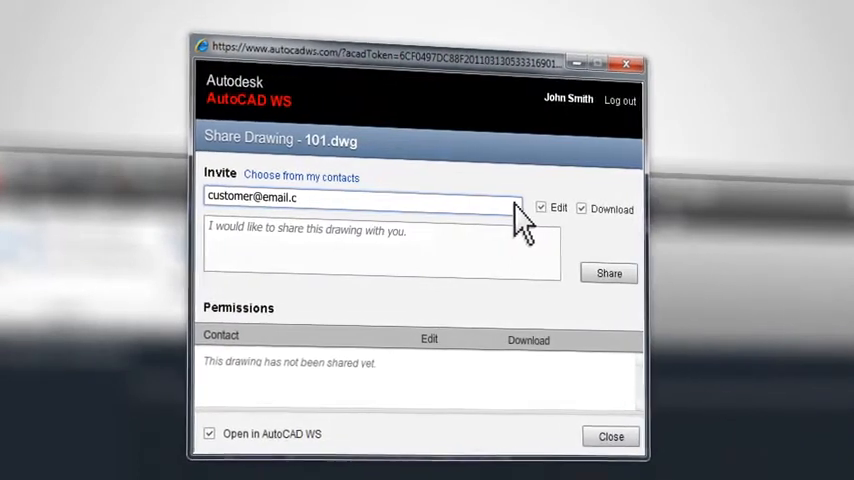
- Send the customer a share invitation with the note 'Here are the u...' allowing edit and download
type("Here are the u")
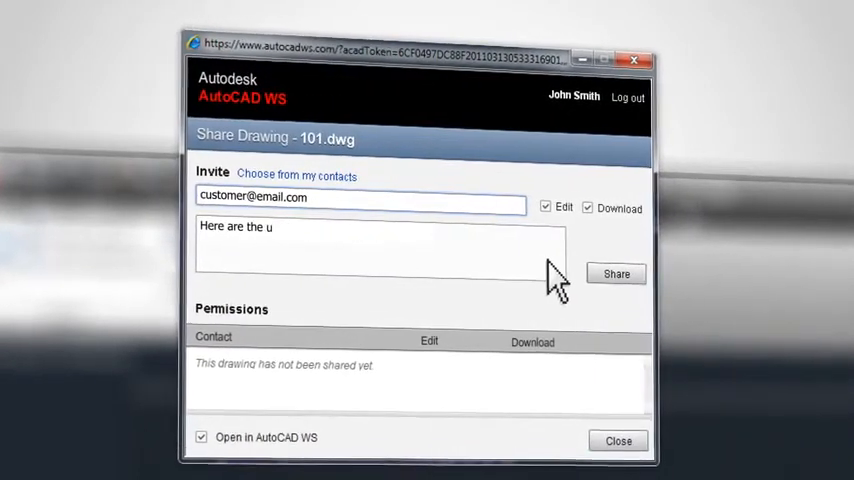
left_click(616, 274)
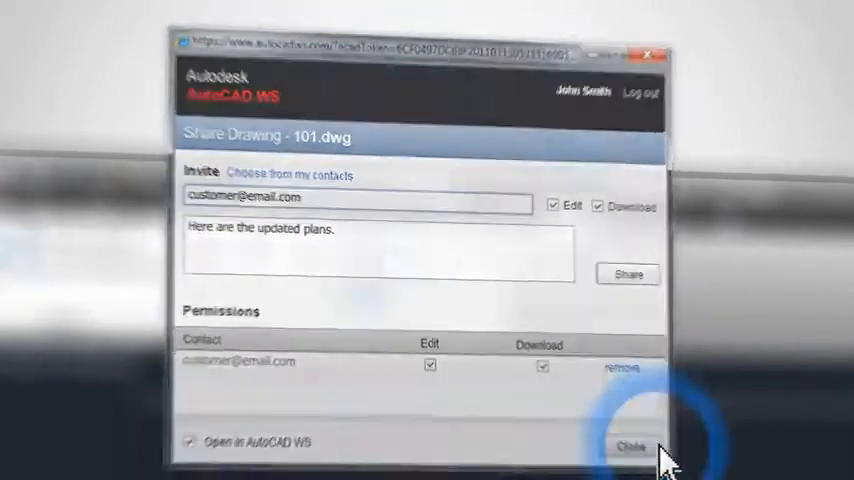
left_click(632, 446)
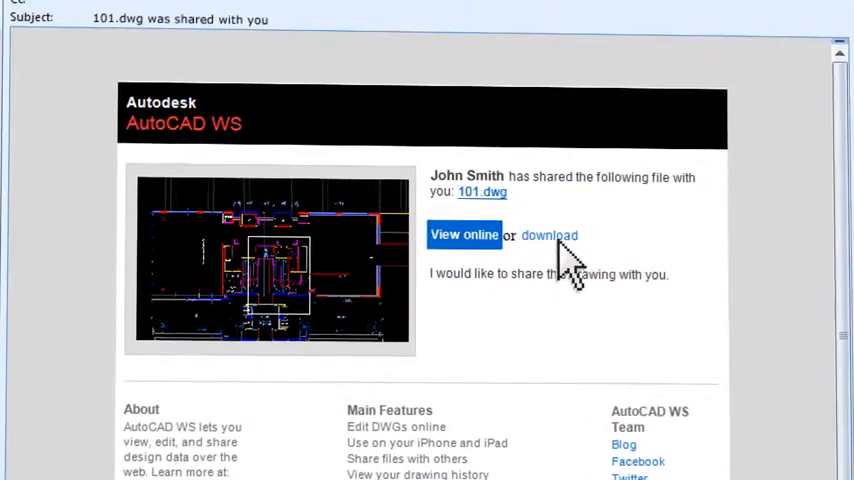
- Download the shared 101.dwg from the invitation email's link
left_click(464, 234)
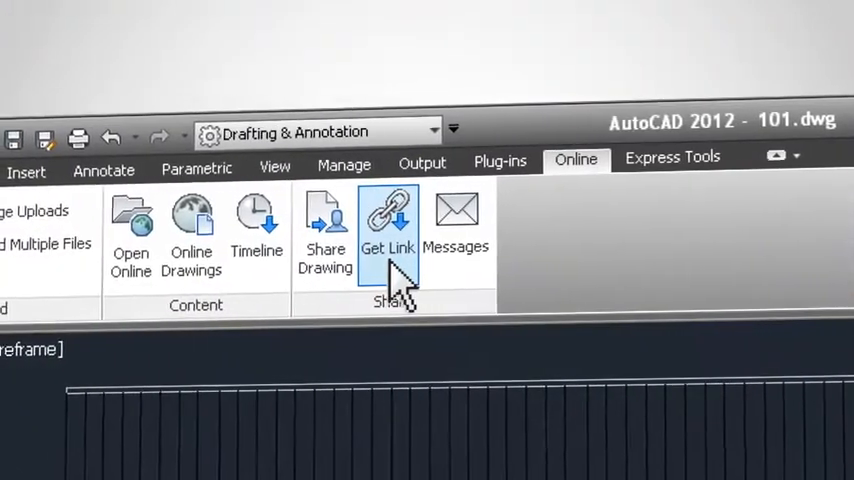
- Enable a share link for 101.dwg via Get Link, keeping Edit and Download allowed
left_click(388, 230)
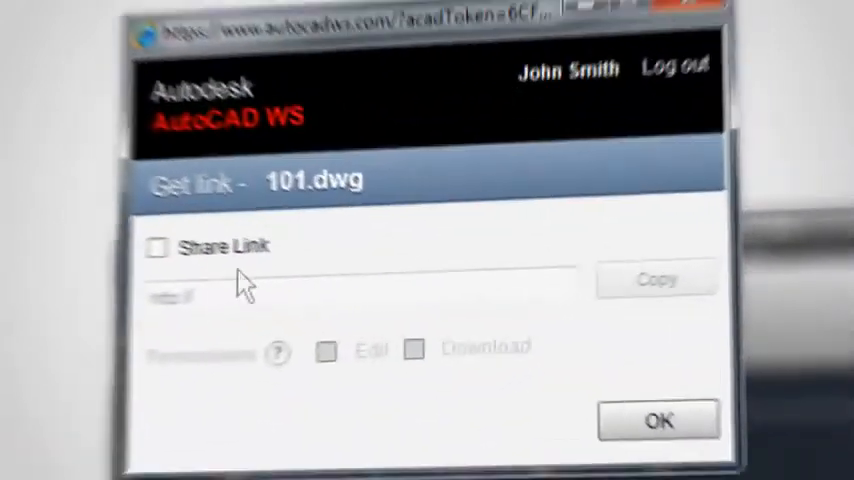
left_click(156, 246)
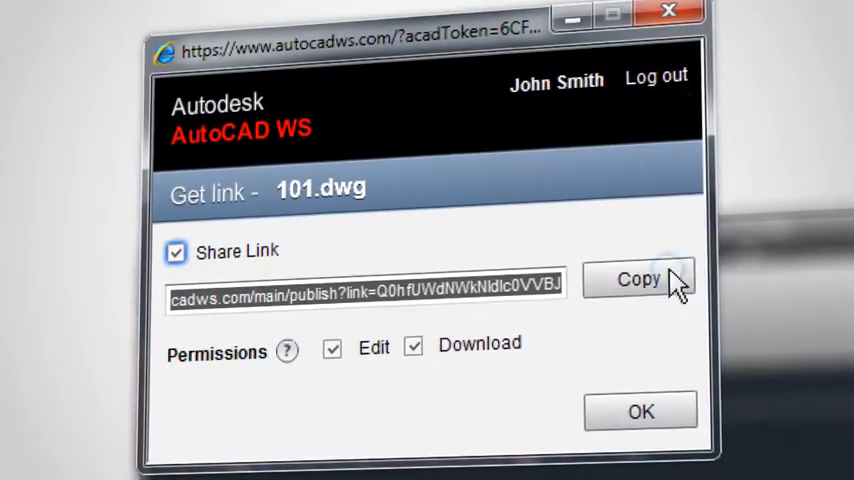